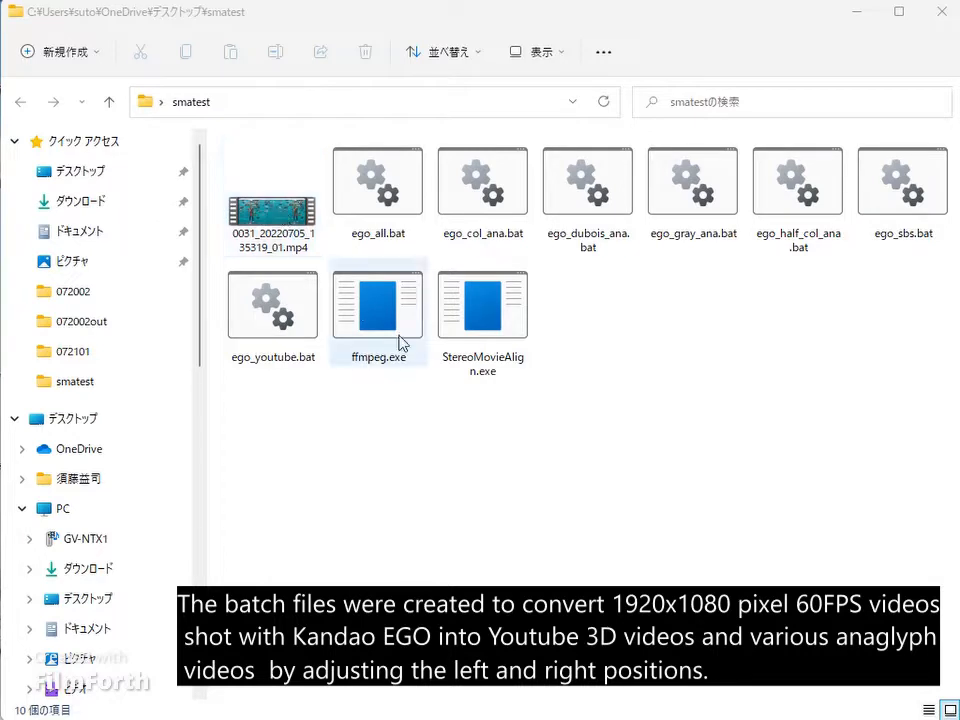
Select the ffmpeg, StereoMovieAlign and ego_youtube.bat files and launch the YouTube conversion.
click(482, 305)
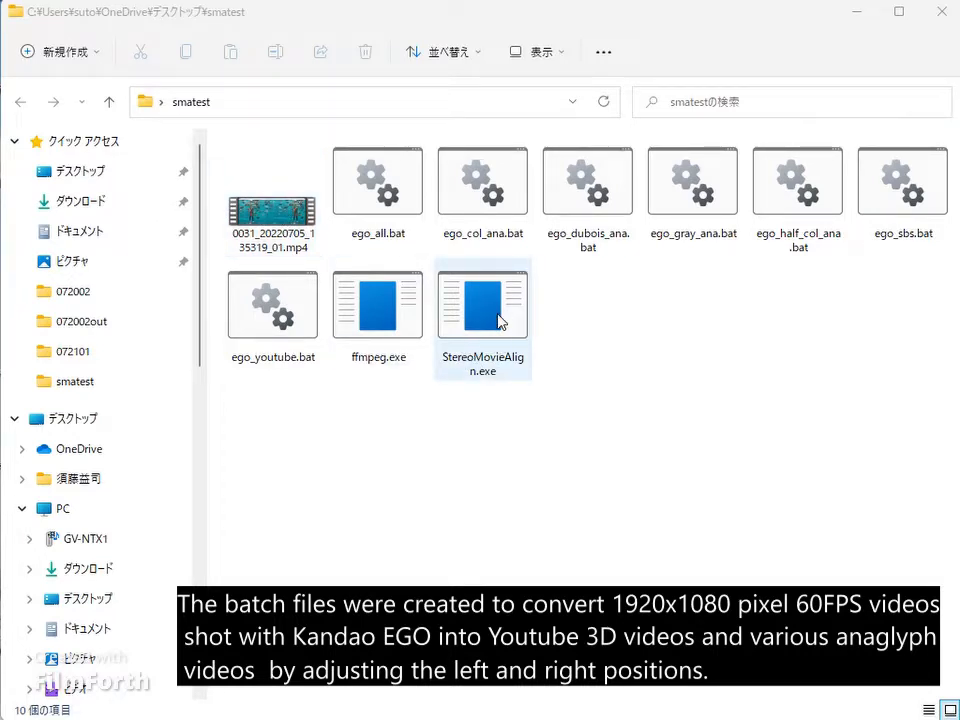
click(272, 303)
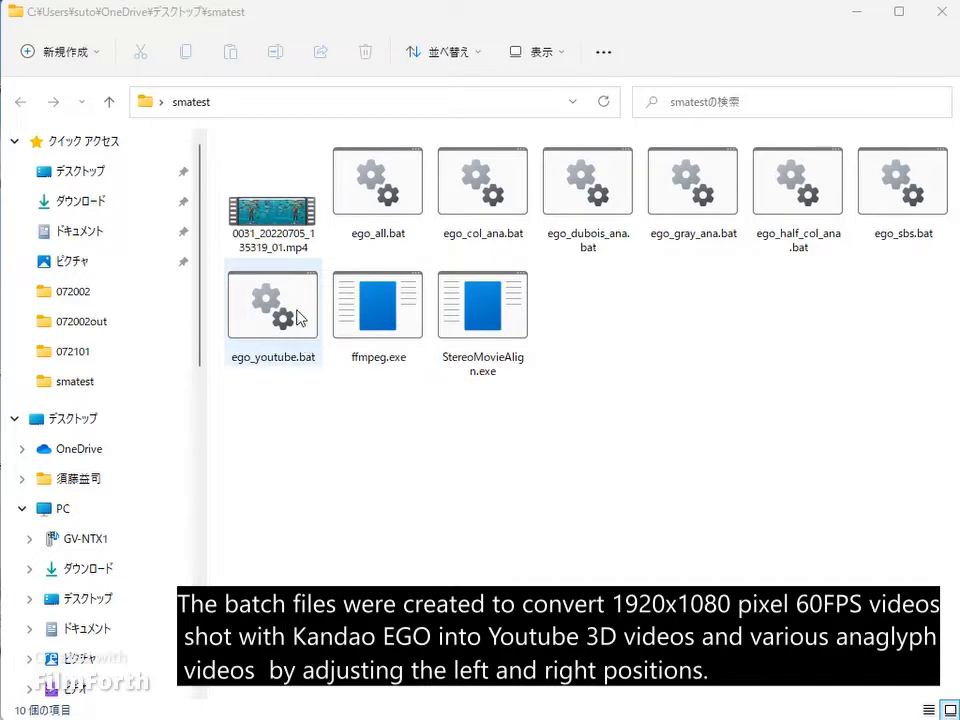
mouse_move(335, 288)
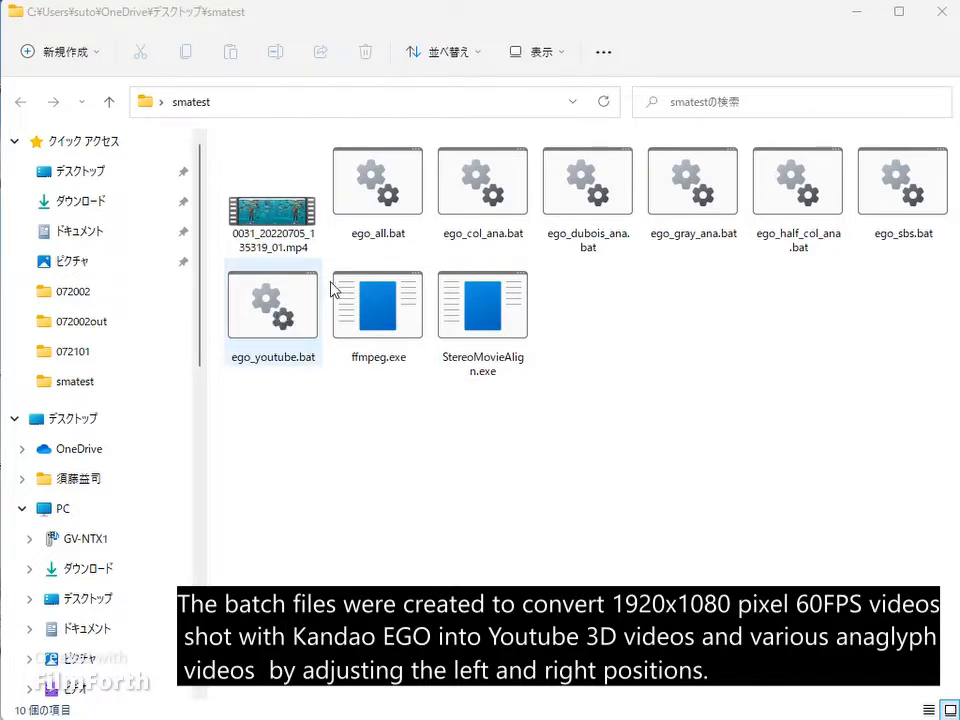
click(588, 180)
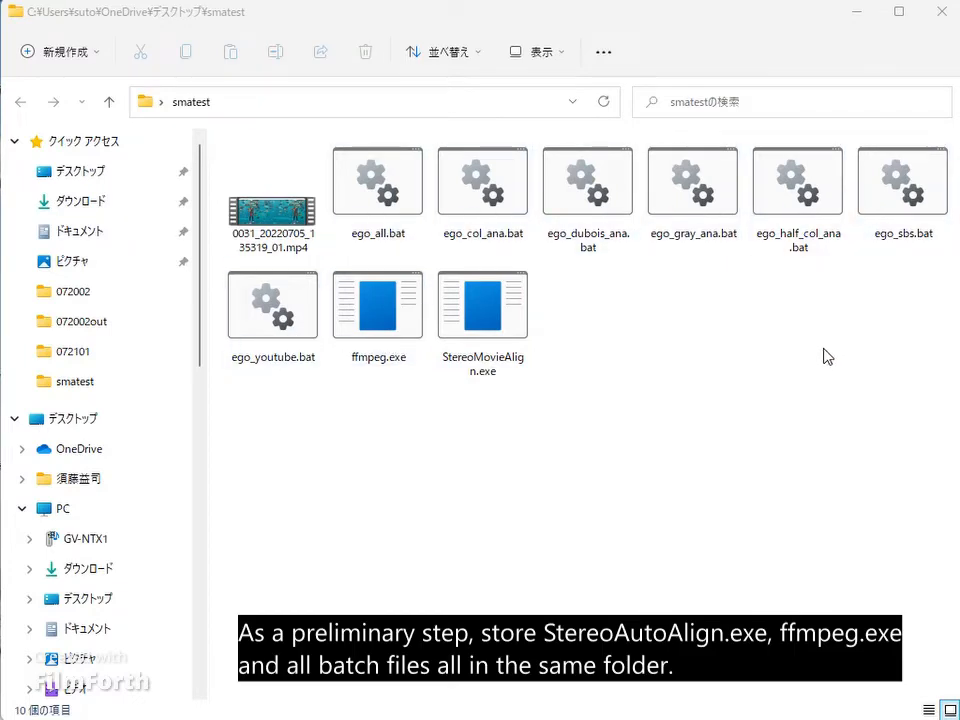
mouse_move(800, 365)
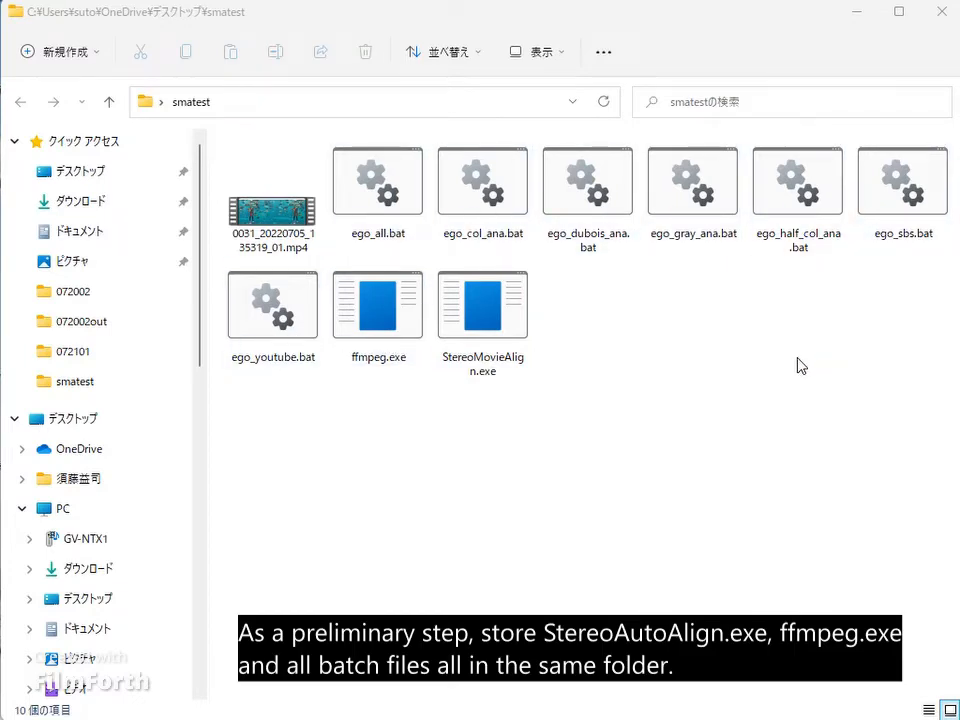
mouse_move(703, 355)
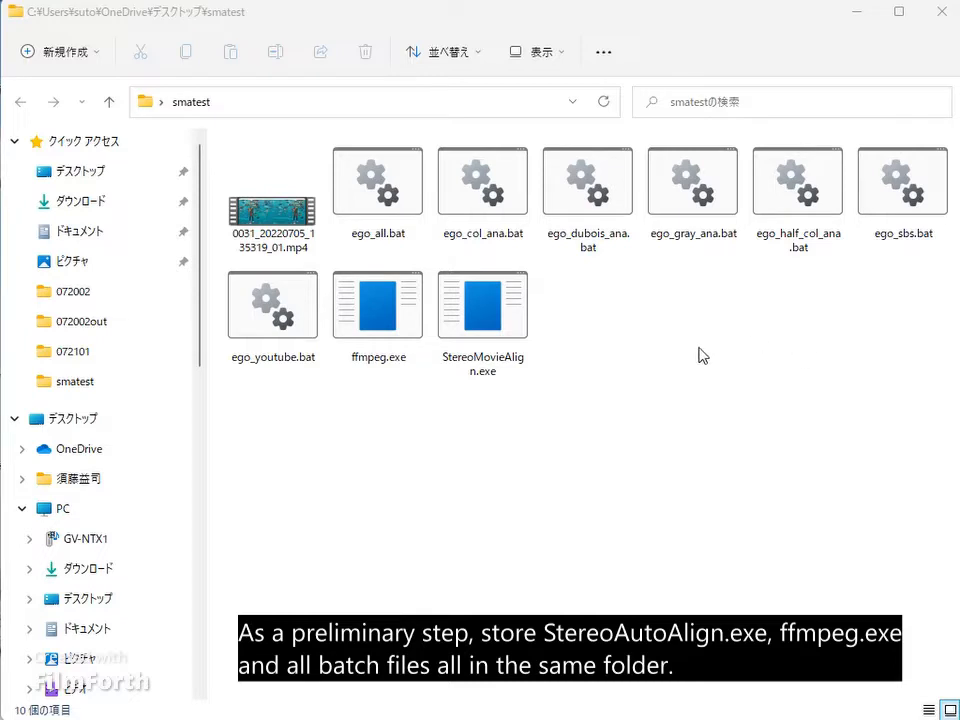
click(272, 305)
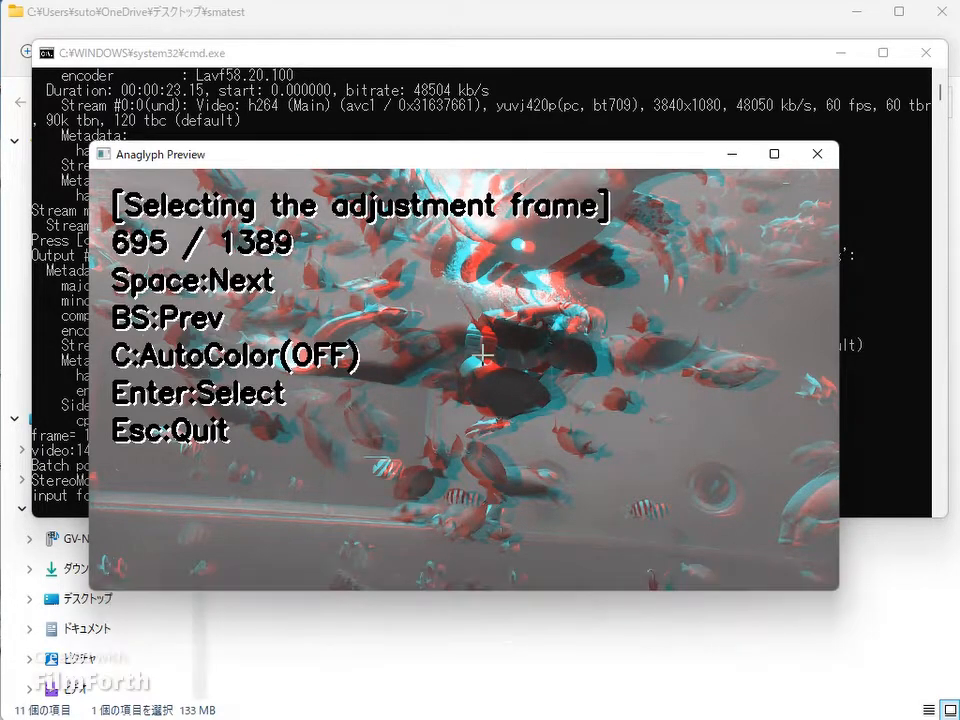
Browse to a frame around 718 of 1389 and run automatic alignment on it.
key(space)
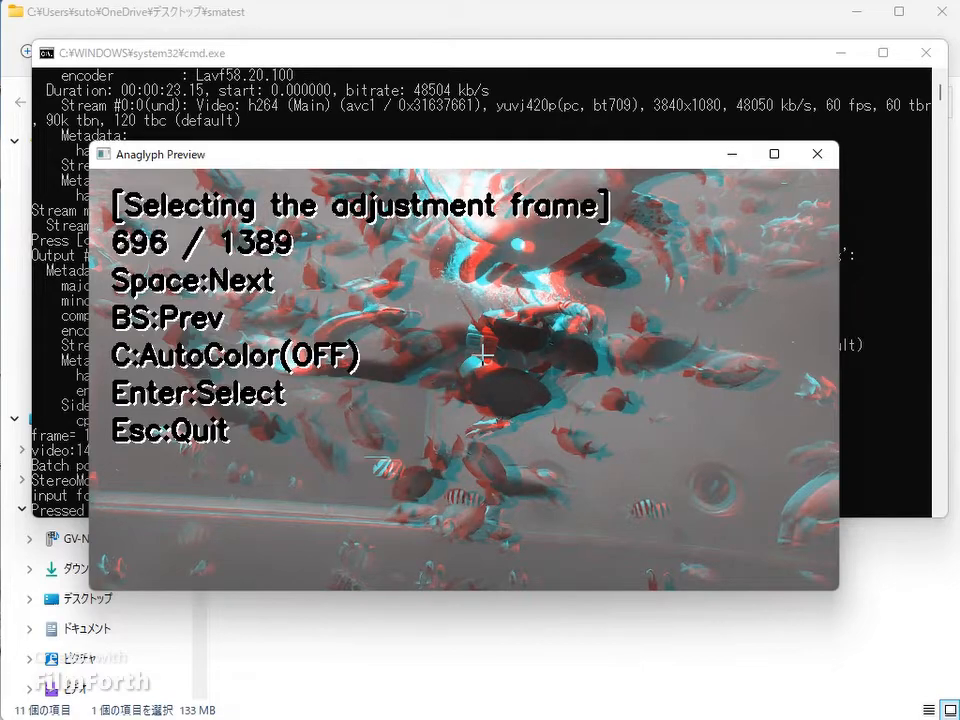
key(space)
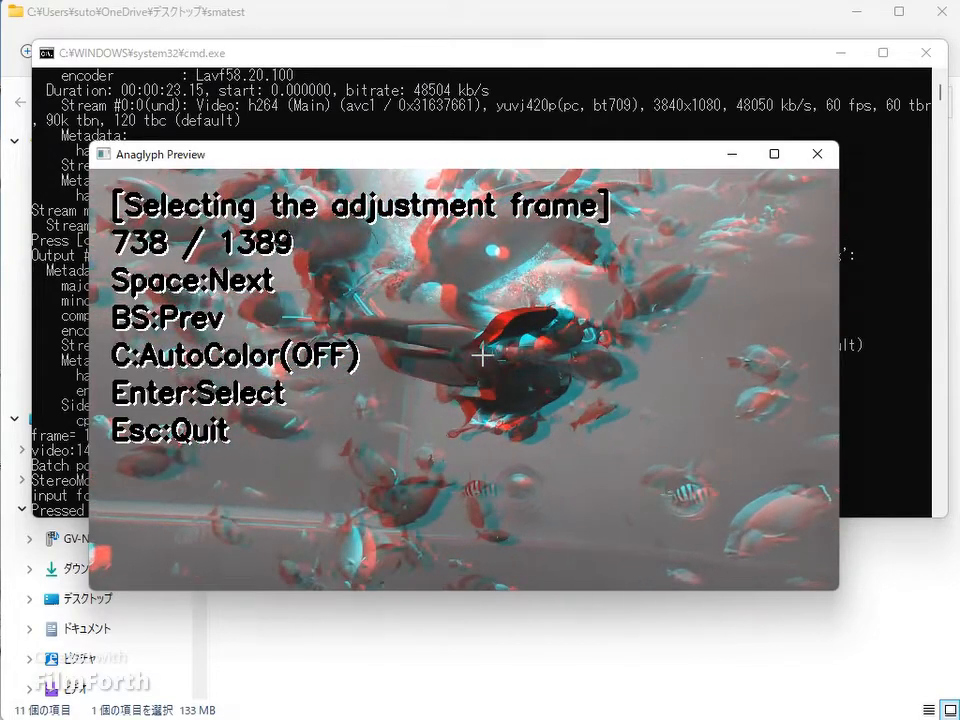
key(backspace)
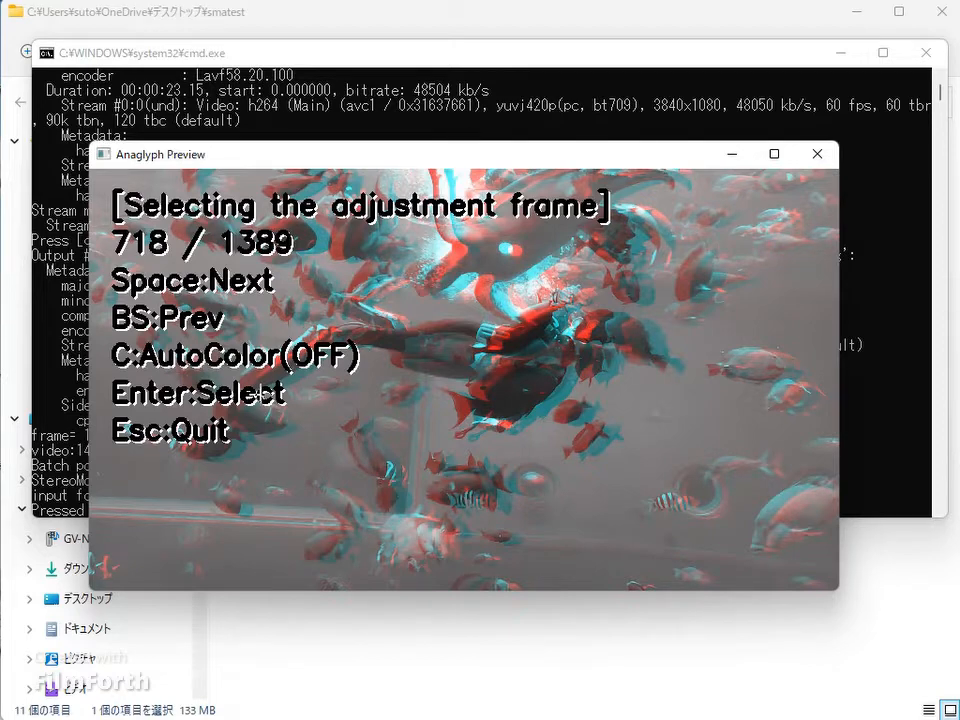
key(Enter)
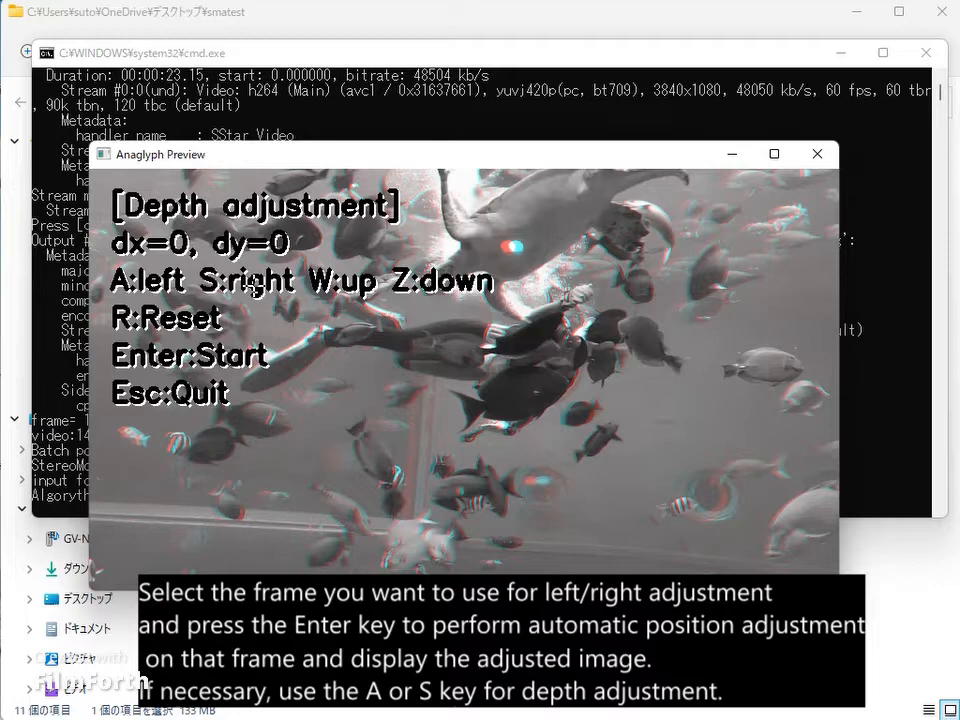
Shift the stereo depth to dx=-4 and start processing all frames.
key(a)
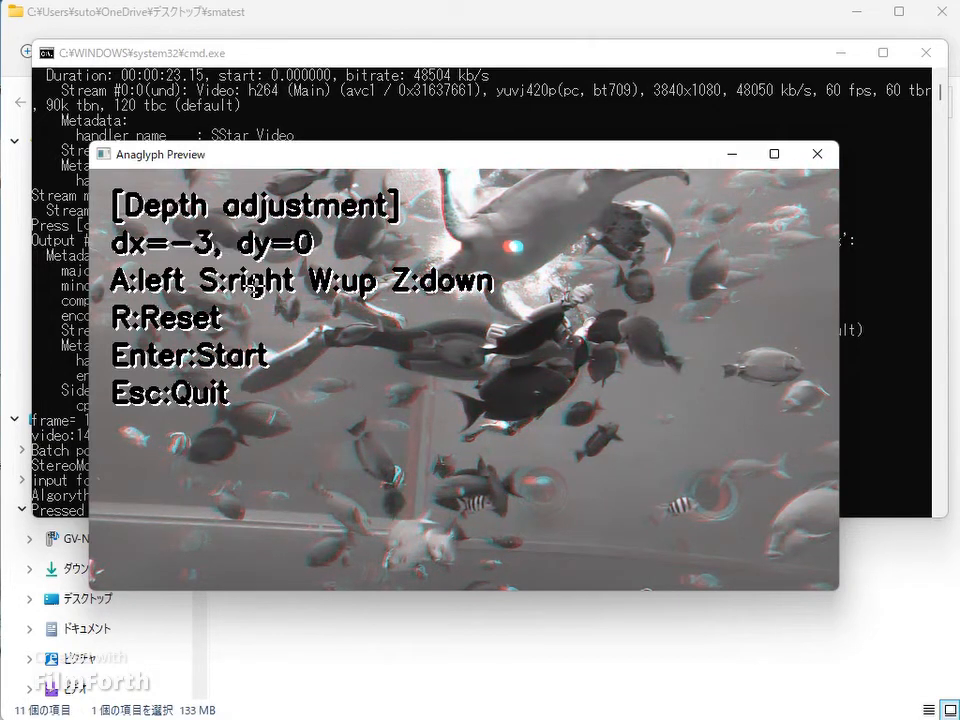
key(a)
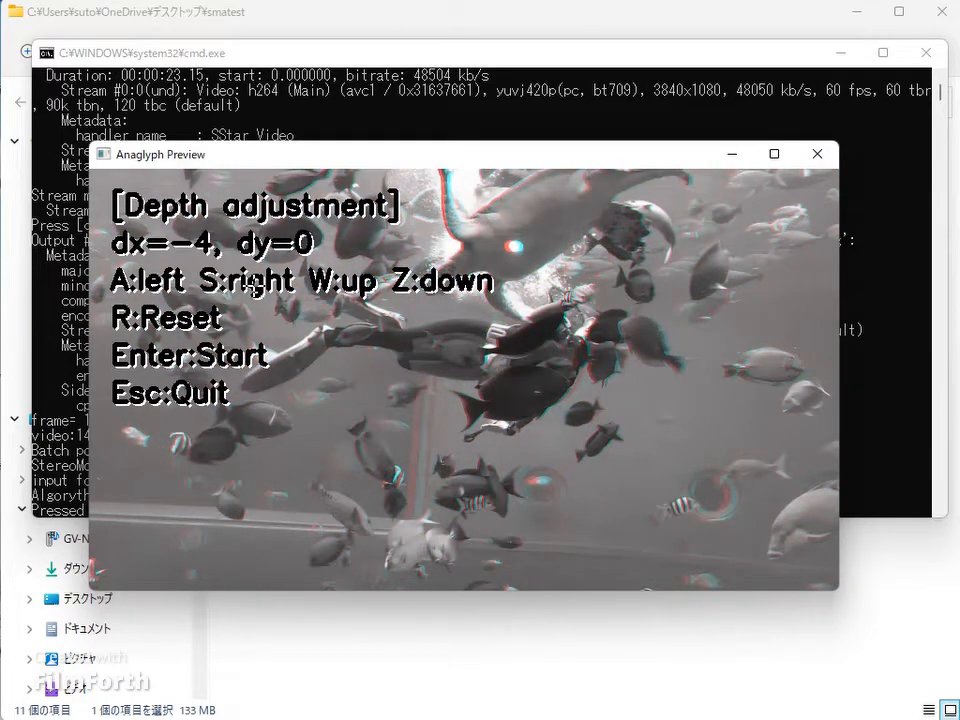
key(r)
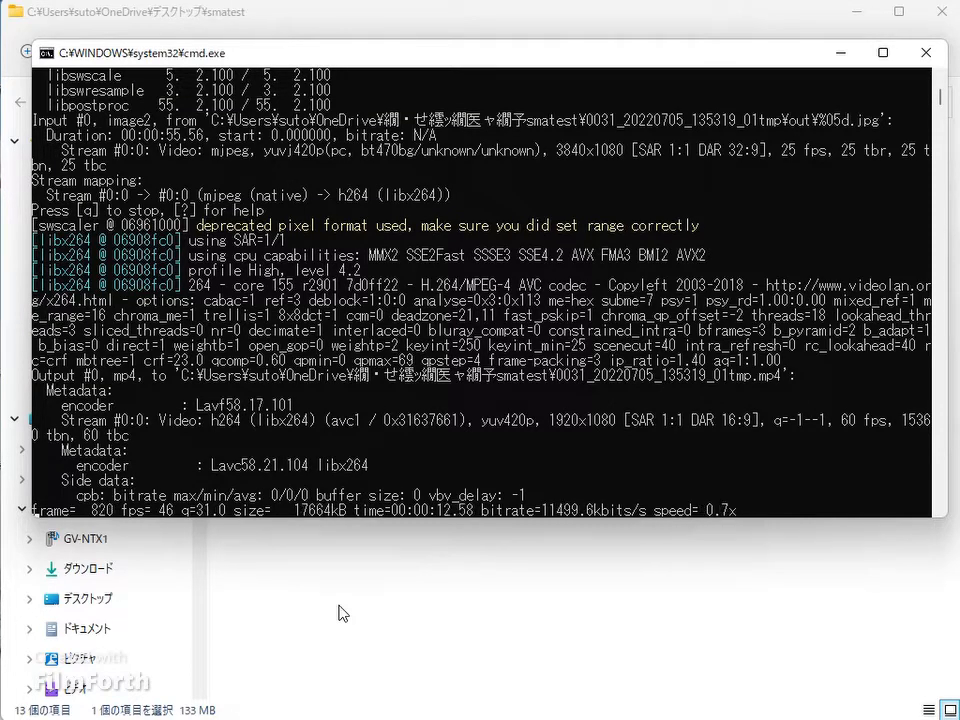
mouse_move(507, 468)
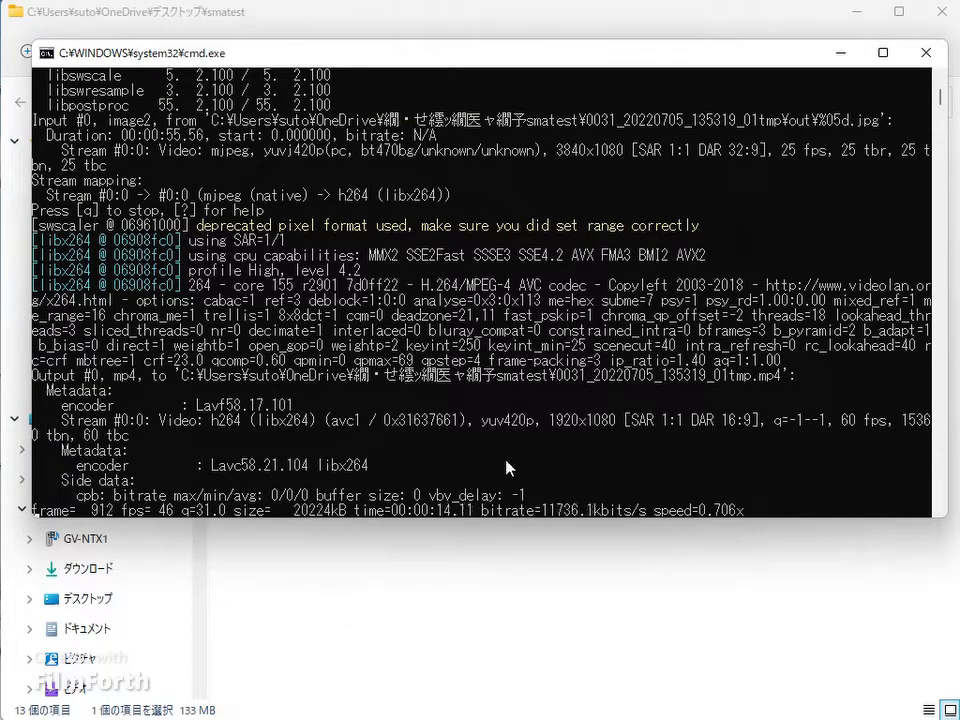
mouse_move(503, 453)
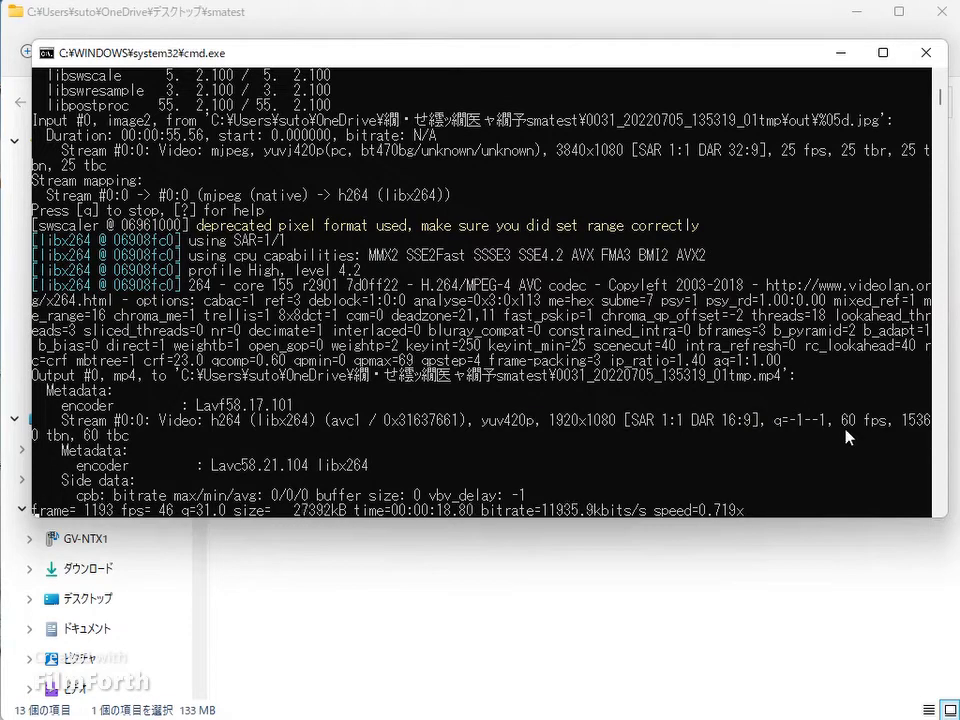
mouse_move(530, 440)
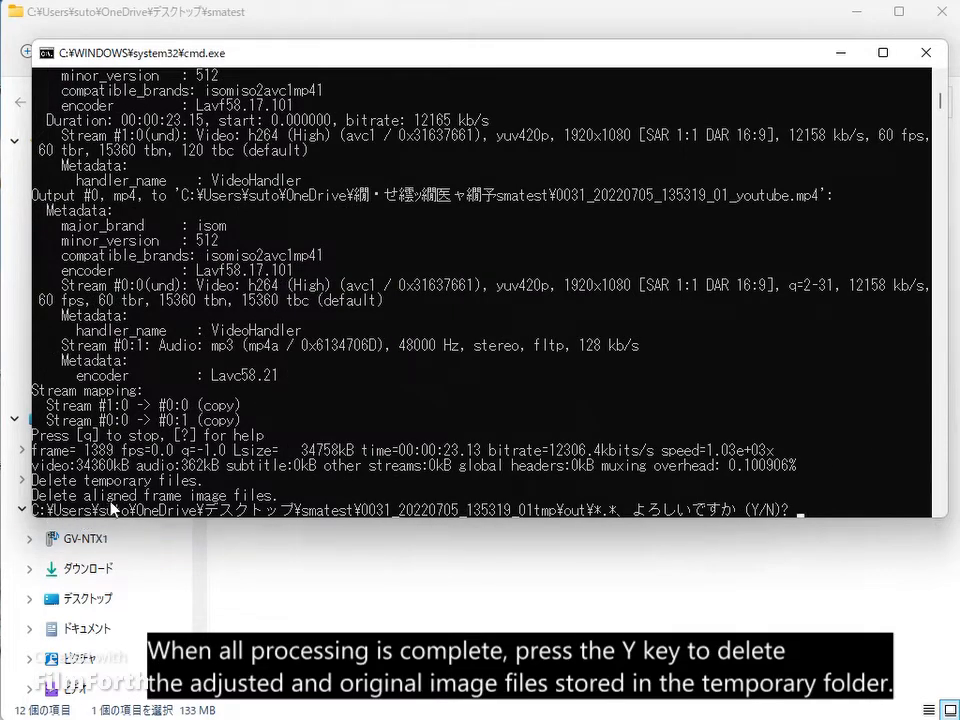
mouse_move(278, 500)
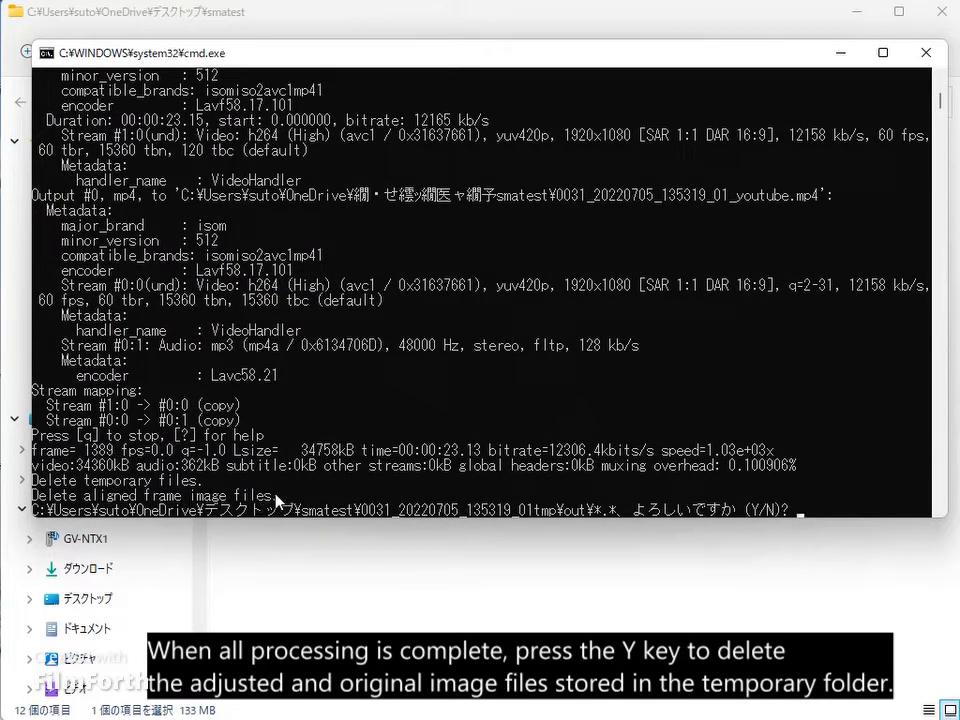
mouse_move(760, 518)
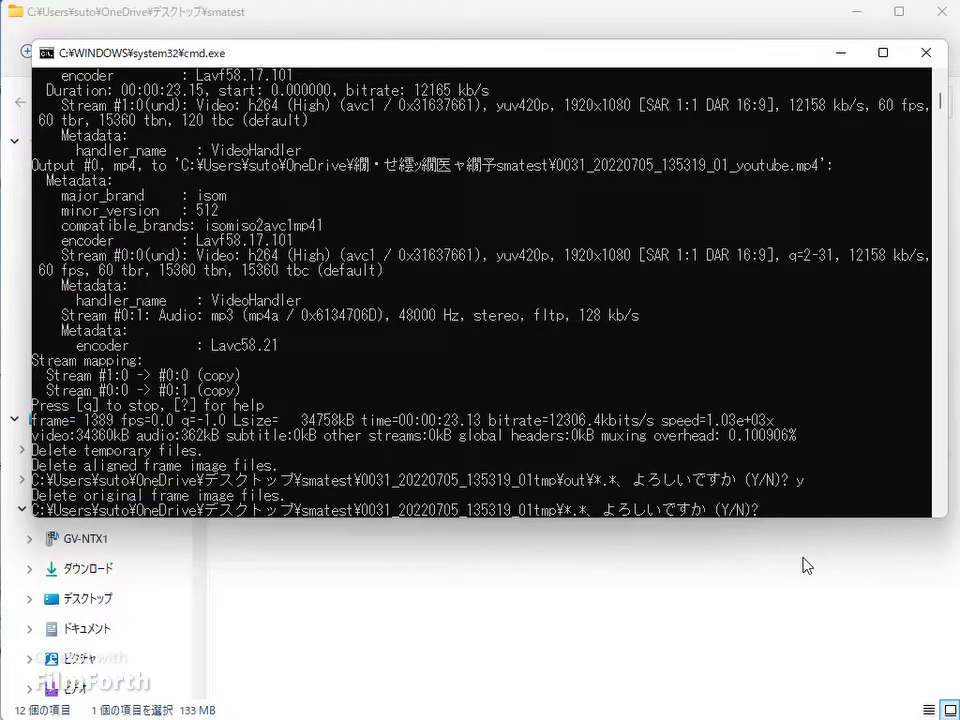
Answer y to confirm deleting the temporary frame images.
text(y)
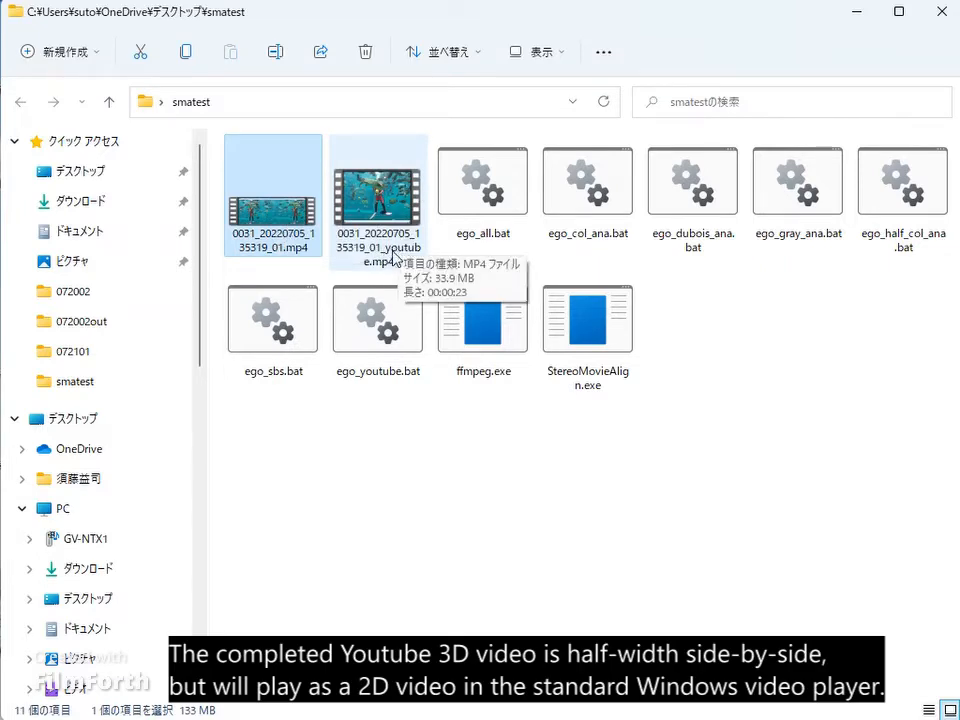
mouse_move(410, 255)
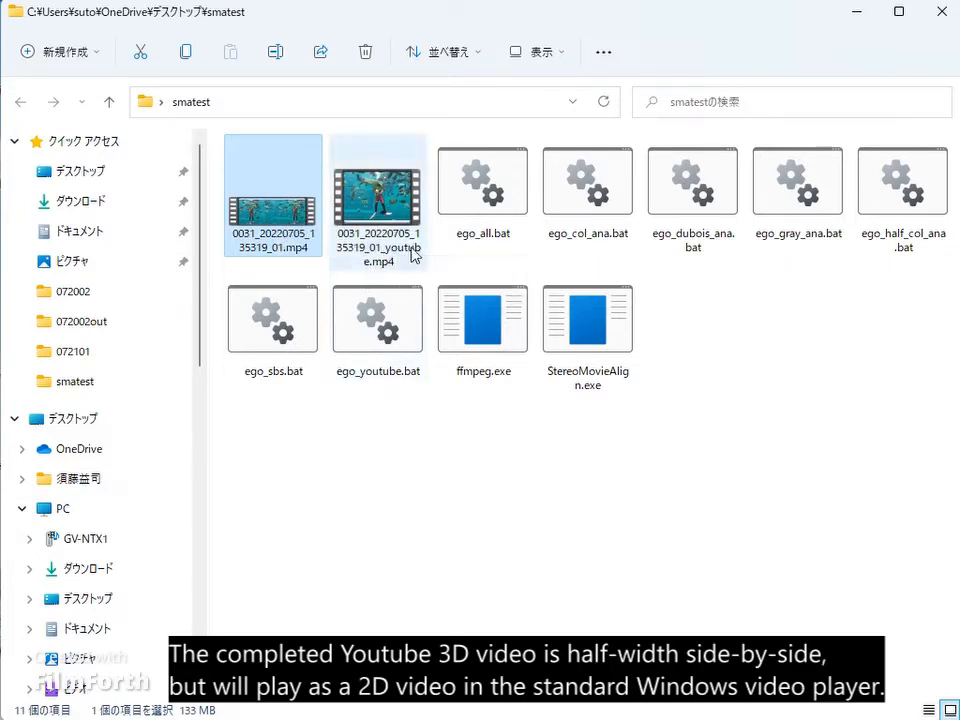
mouse_move(395, 200)
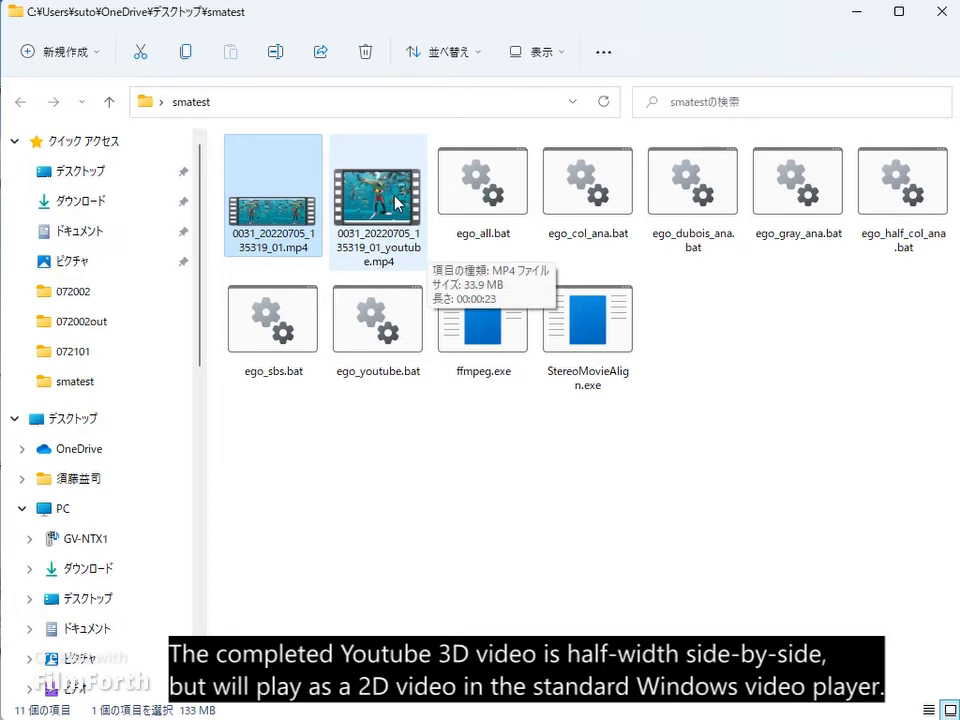
mouse_move(385, 205)
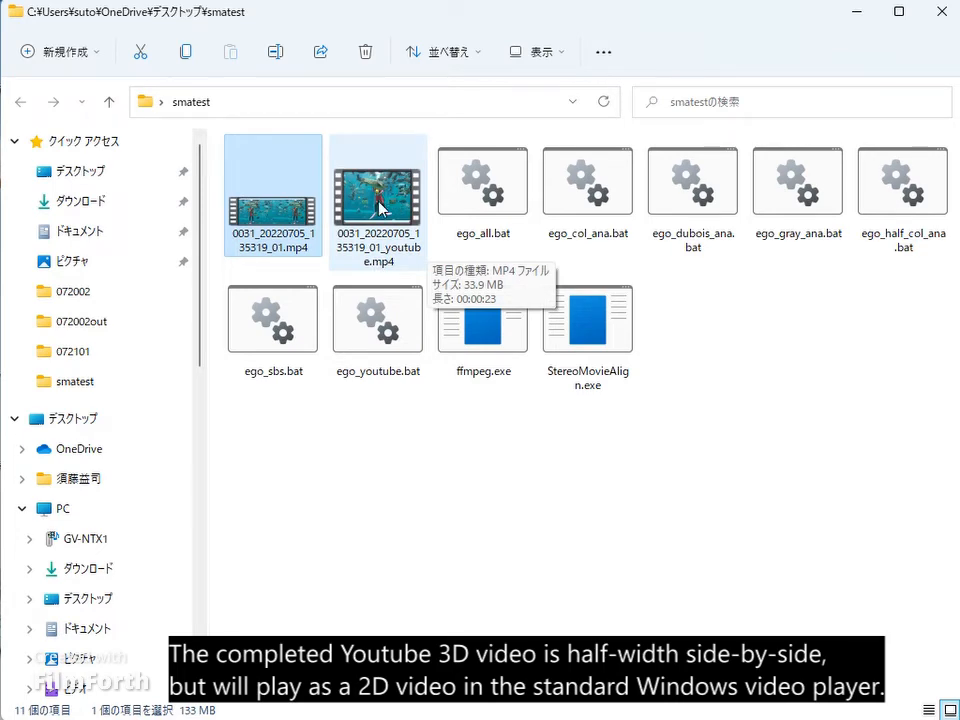
double_click(377, 195)
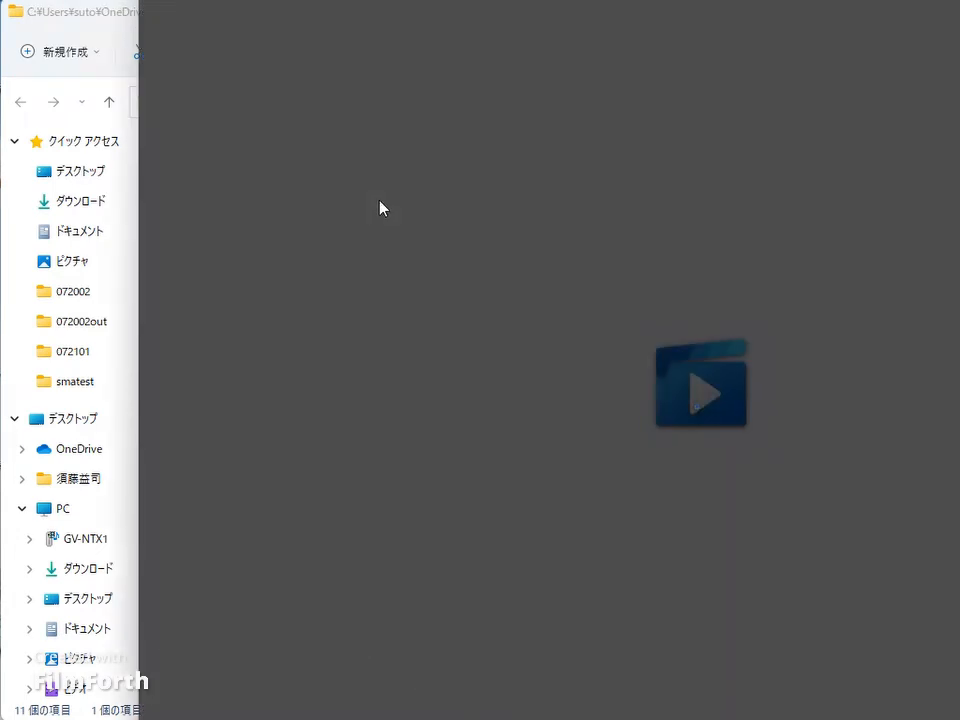
click(700, 383)
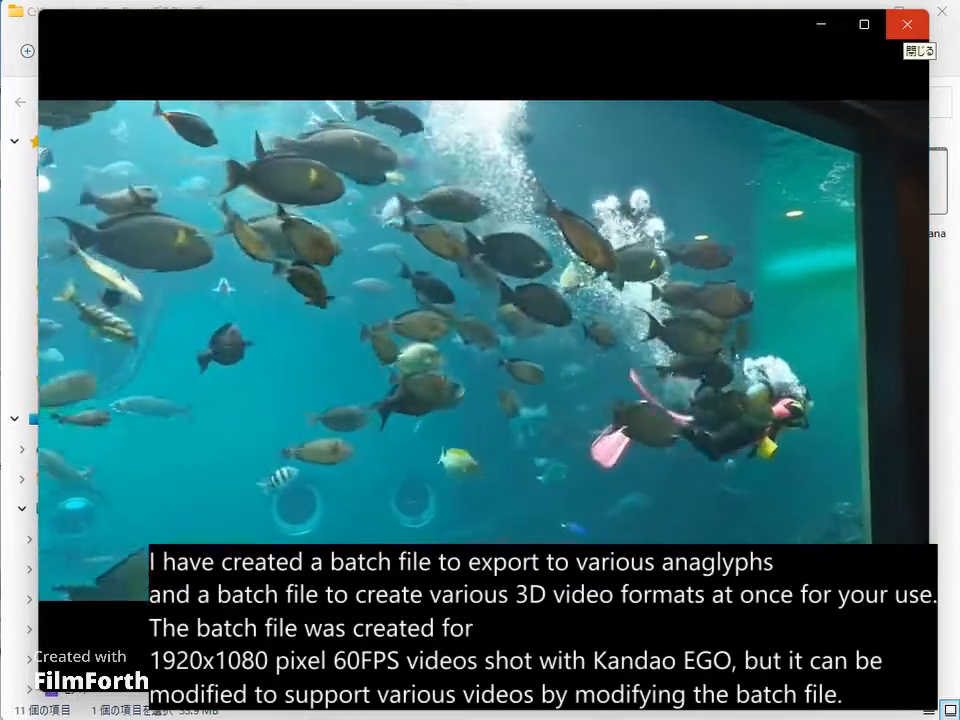
click(907, 24)
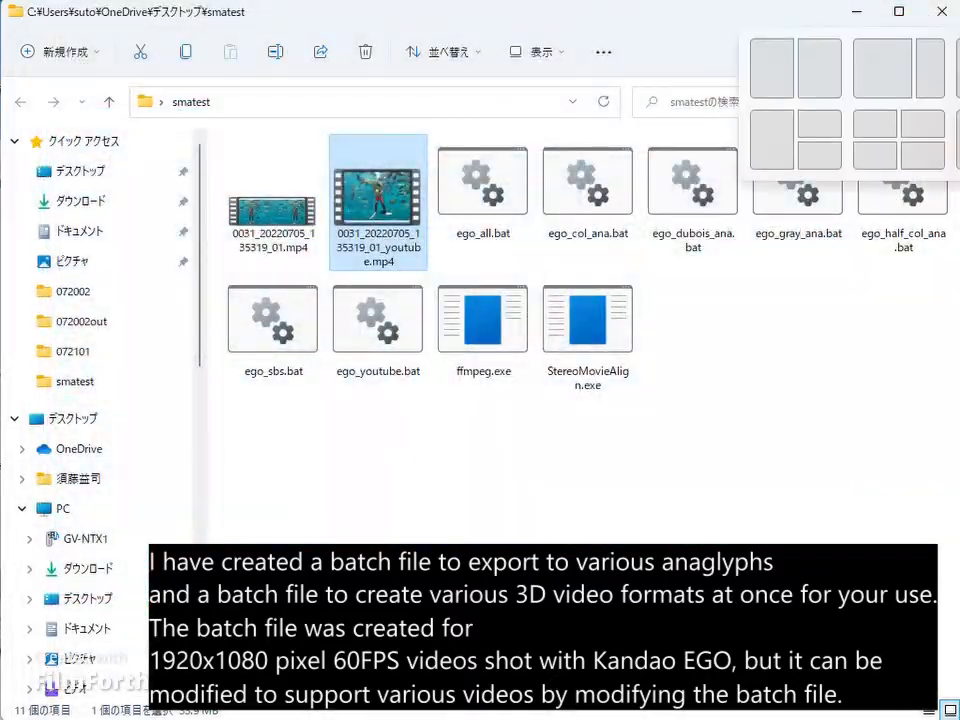